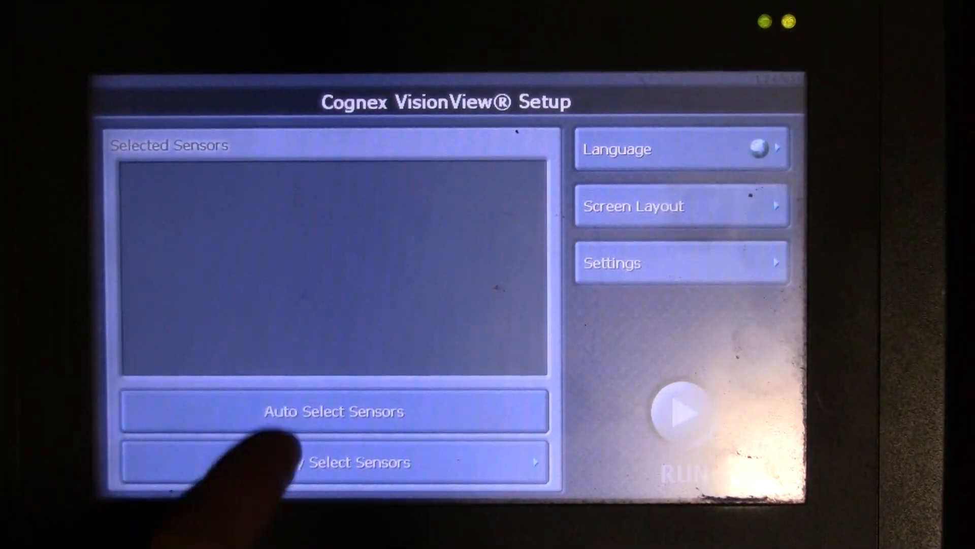
Open Manually Select Sensors and cancel Add Other Sensor, leaving both sensor lists empty
left_click(333, 411)
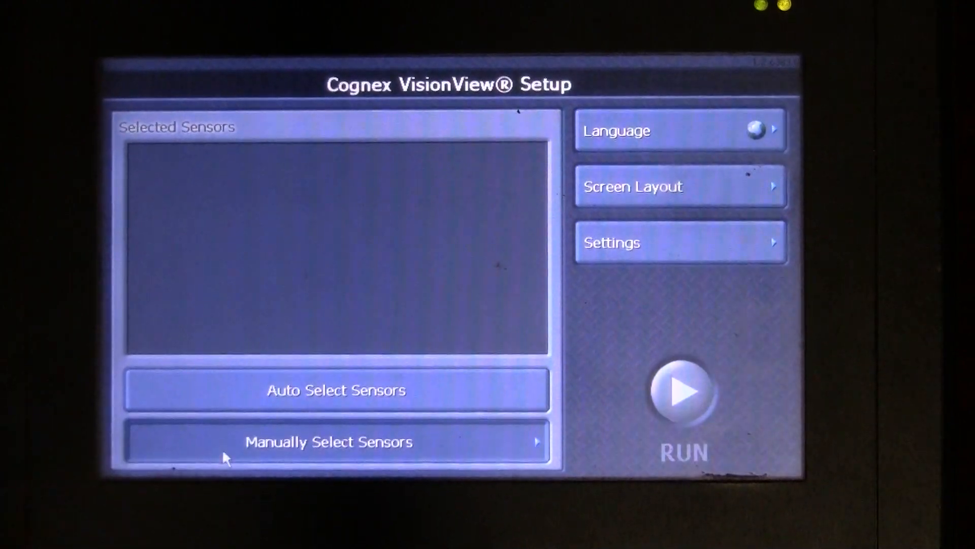
left_click(336, 441)
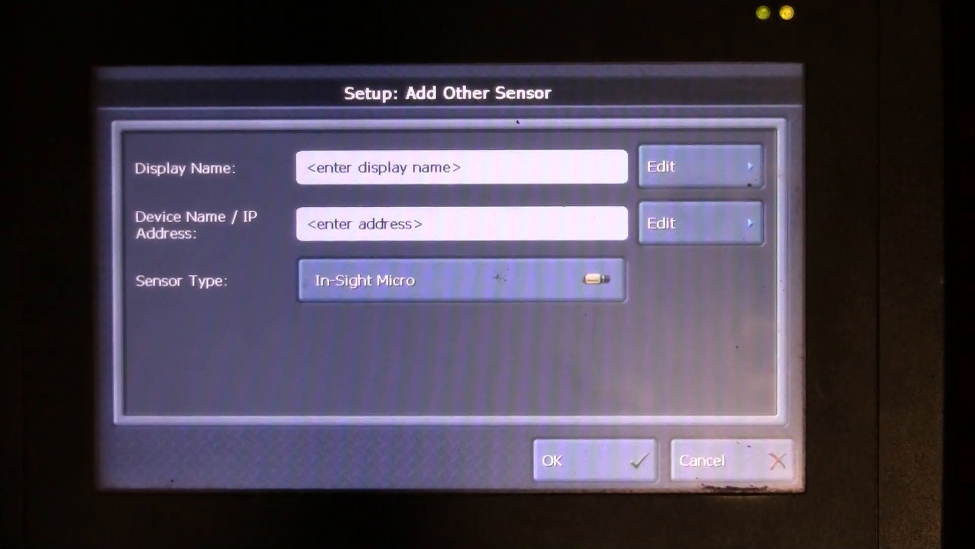
left_click(462, 279)
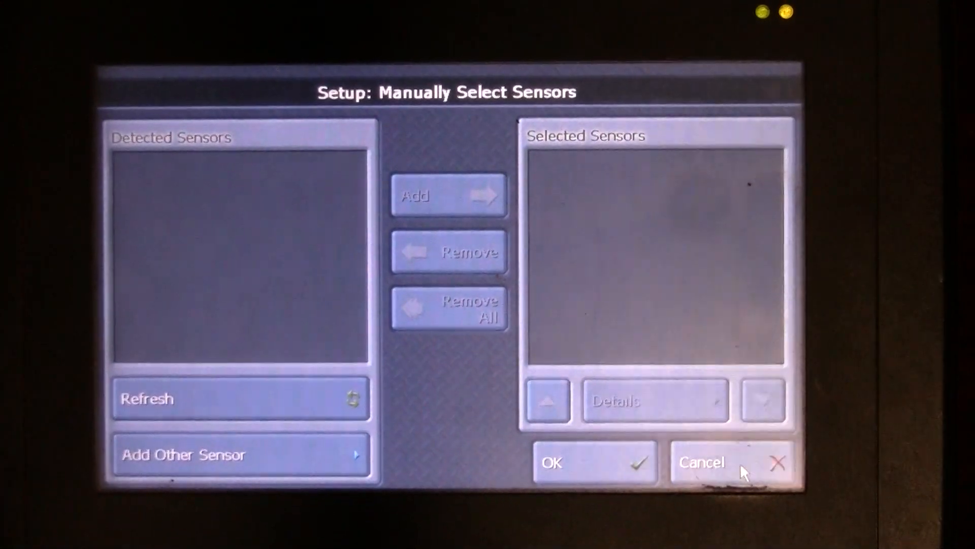
Cancel Manually Select Sensors to return to Setup with no sensors selected
left_click(241, 398)
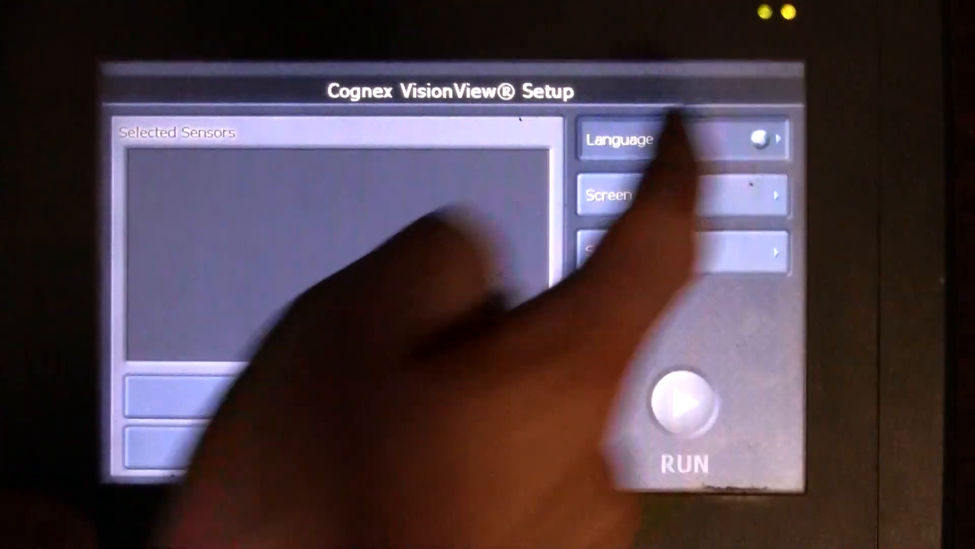
left_click(622, 139)
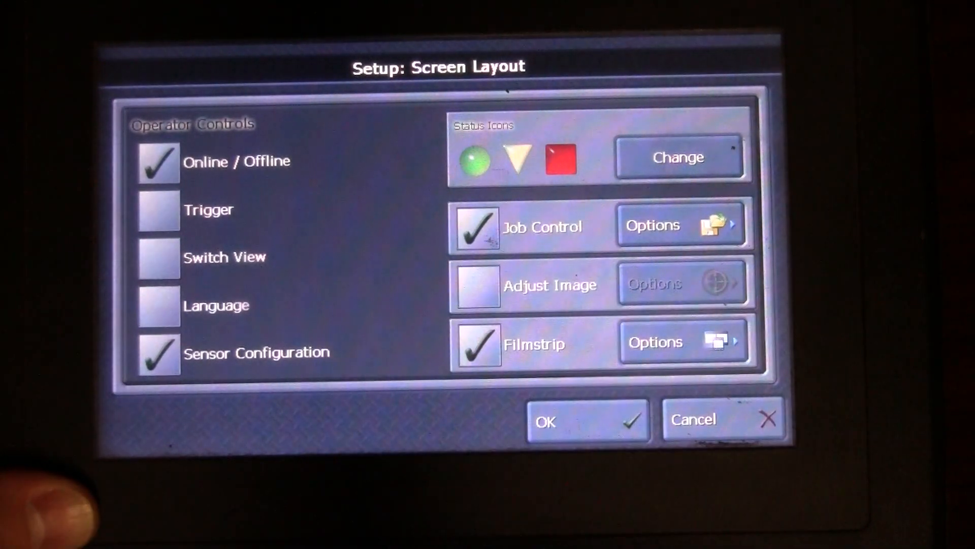
Dismiss the Screen Layout options and go to the Settings screen from Setup
left_click(585, 420)
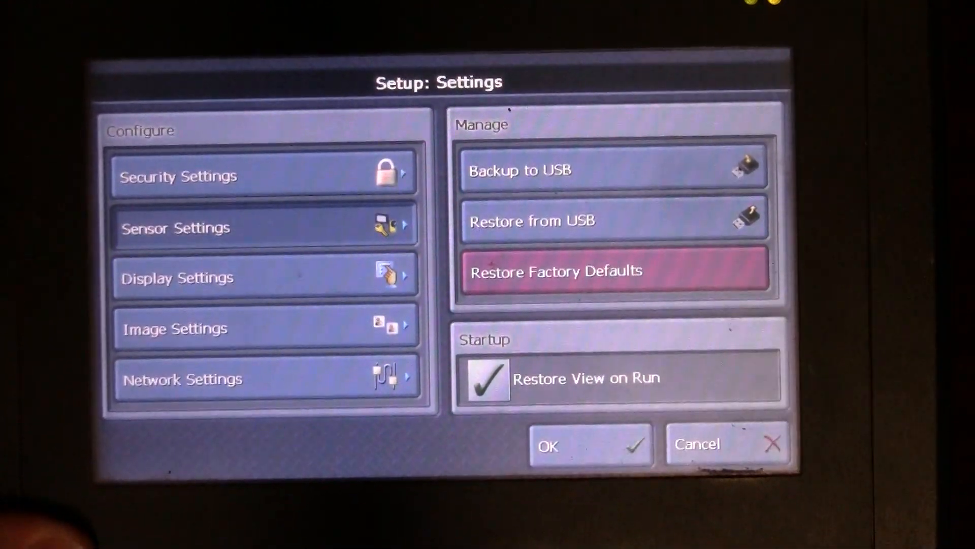
left_click(255, 227)
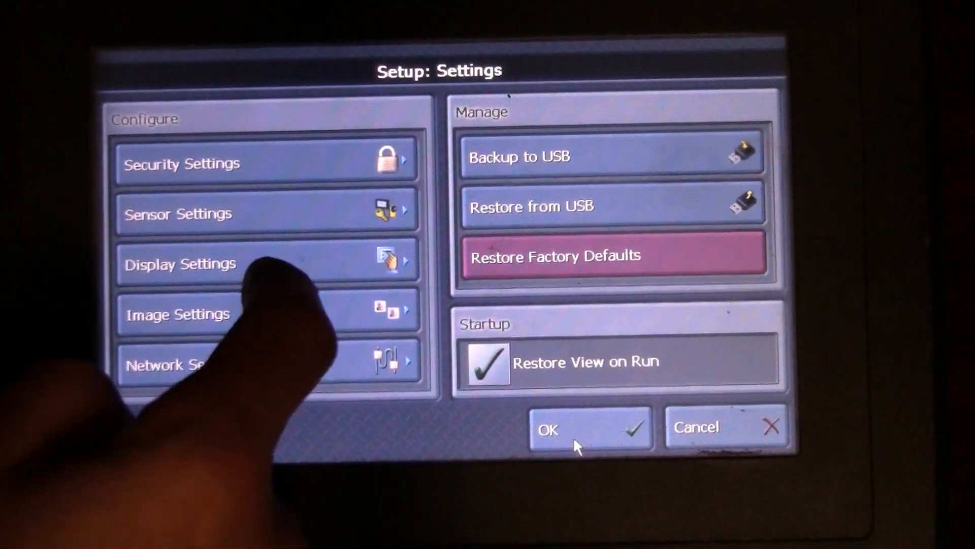
View network settings for VisionView1184E5 at IP 169.254.10.233, obtained automatically
left_click(177, 314)
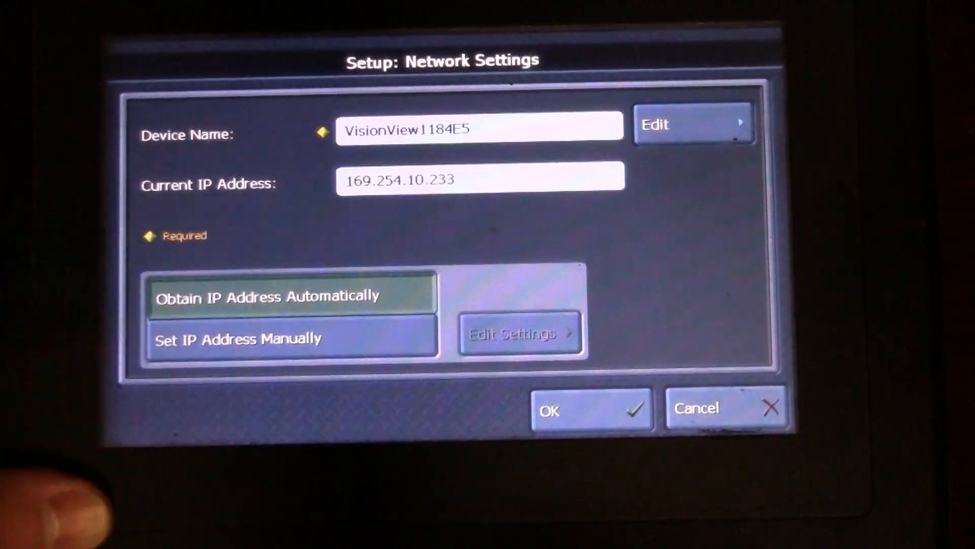
Cancel Network Settings, then toggle Restore View on Run off and back on
left_click(238, 338)
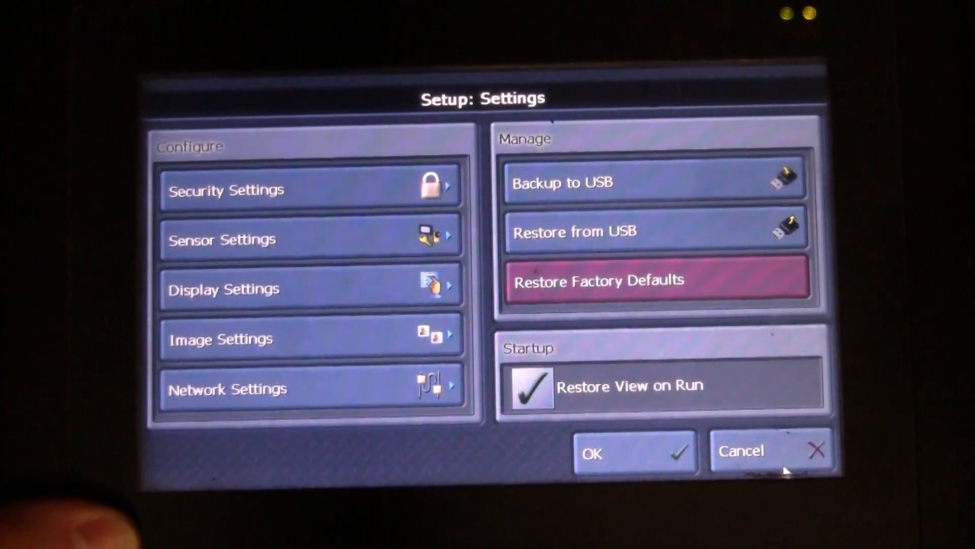
left_click(529, 385)
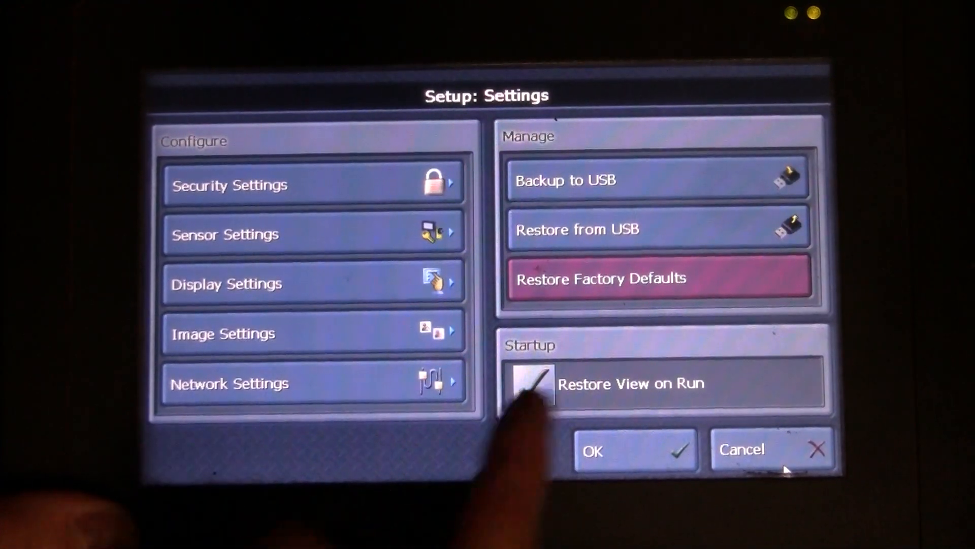
left_click(532, 383)
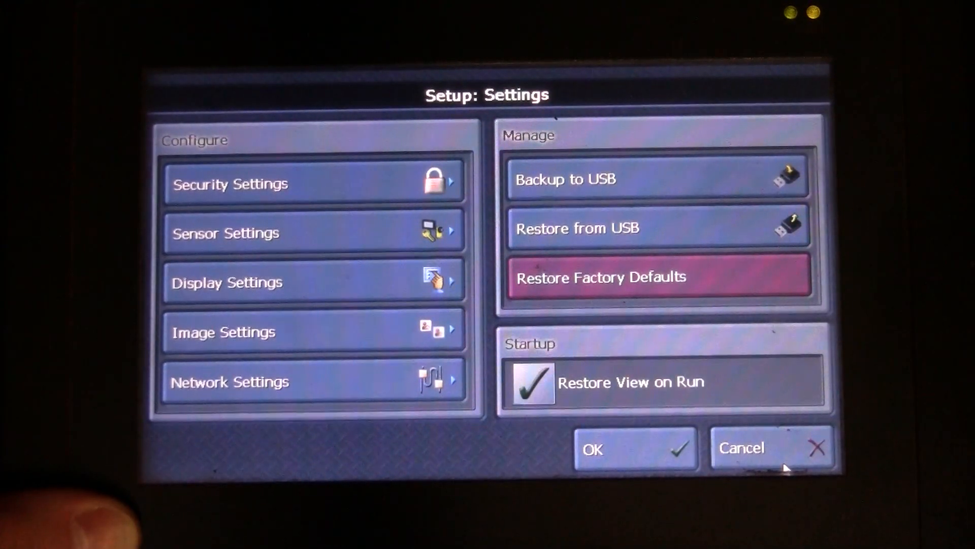